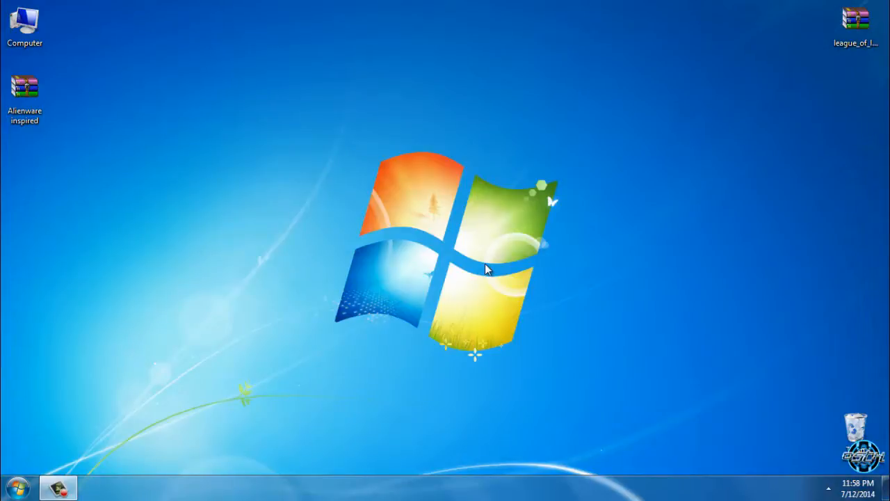
mouse_move(28, 118)
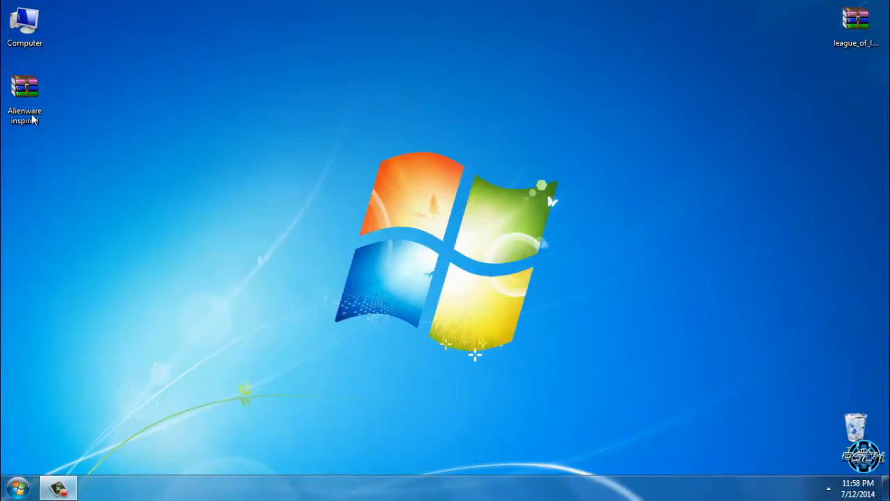
Extract the Alienware inspired archive into an 'Alienware inspired' folder.
left_click(24, 94)
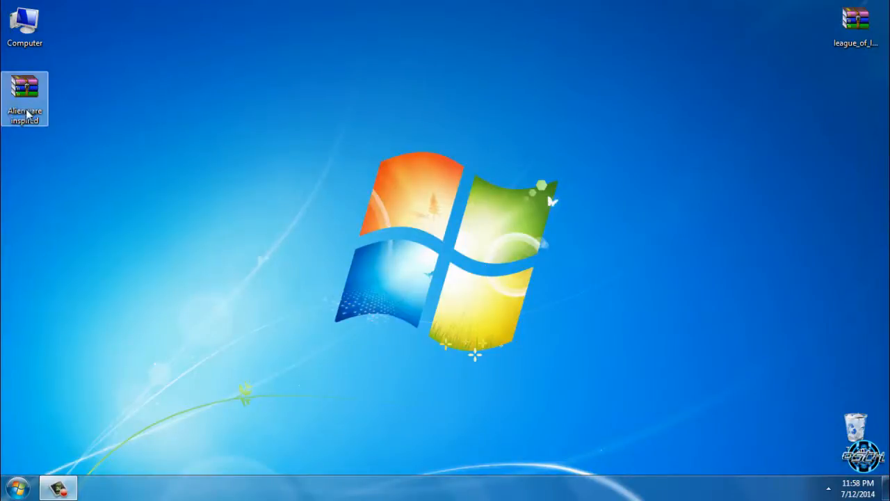
right_click(24, 94)
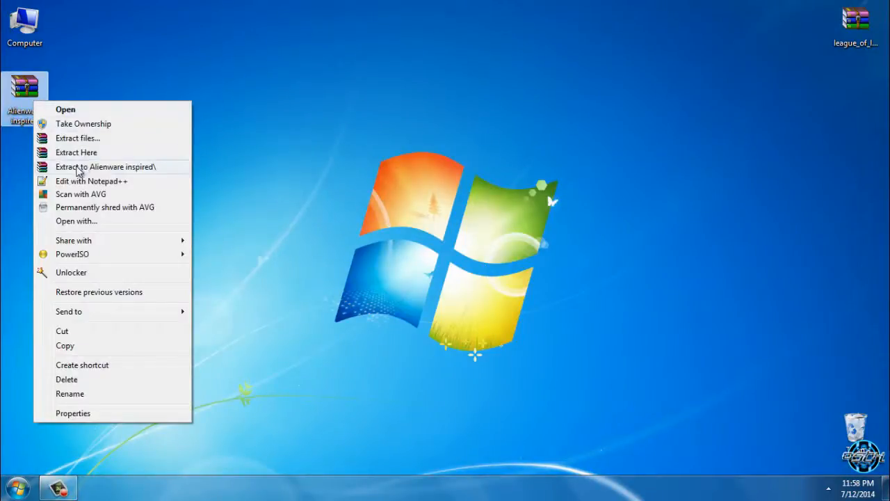
mouse_move(137, 173)
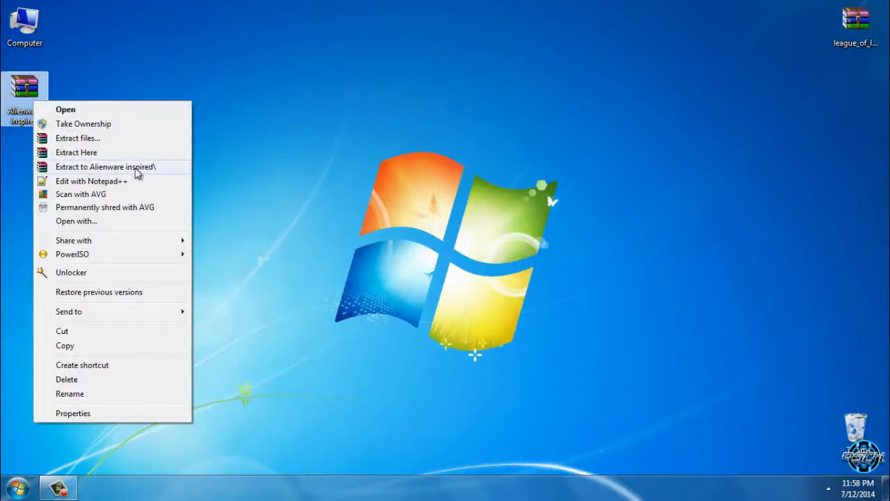
left_click(105, 166)
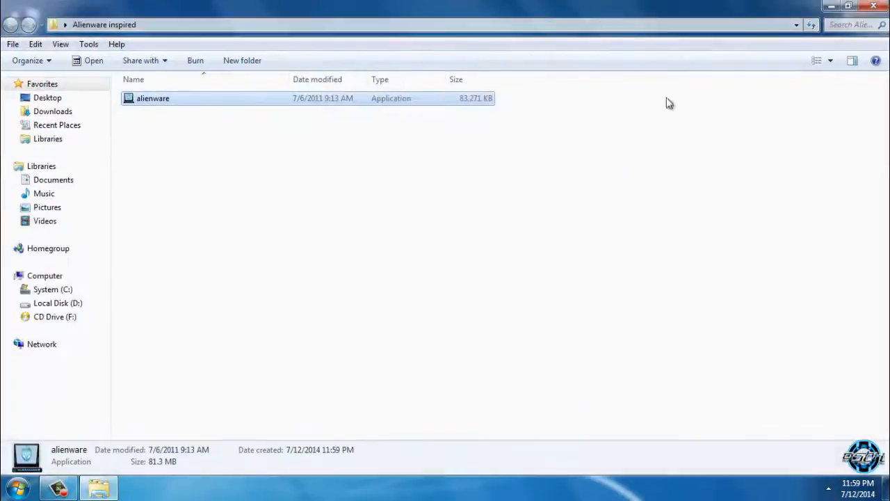
Launch the alienware application, enter the launcher and start ALIENWARE THEMES.
double_click(153, 98)
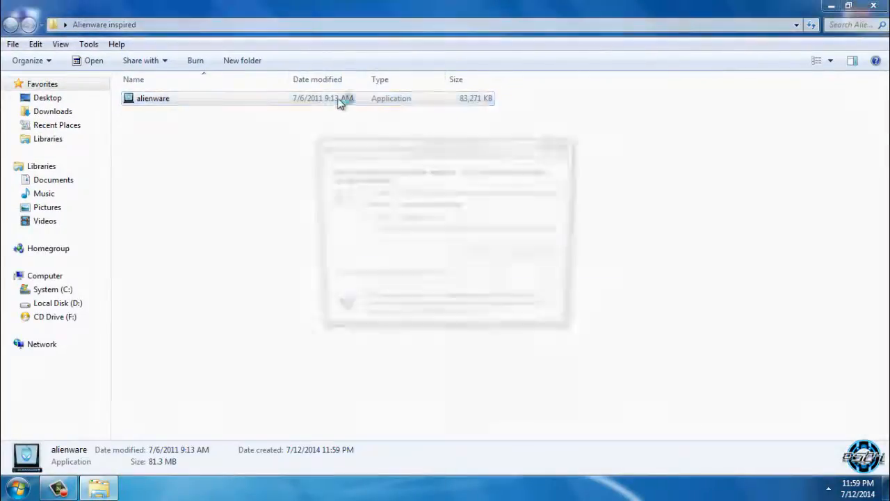
double_click(153, 98)
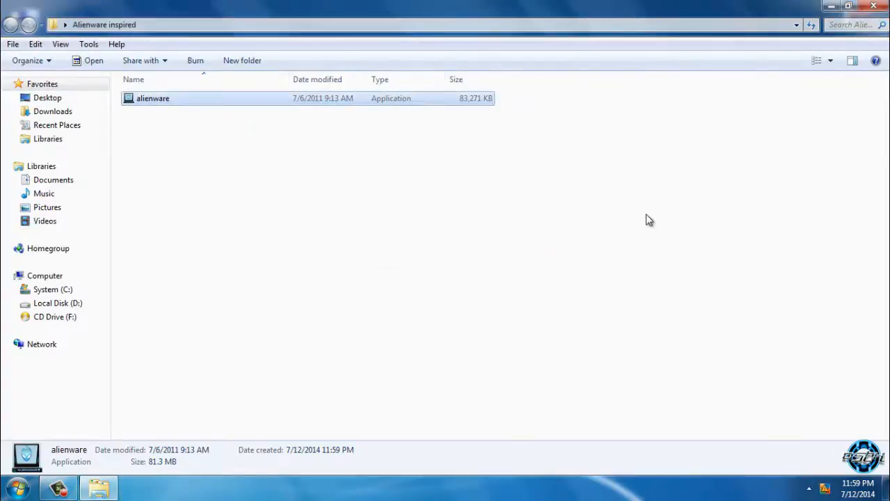
double_click(153, 98)
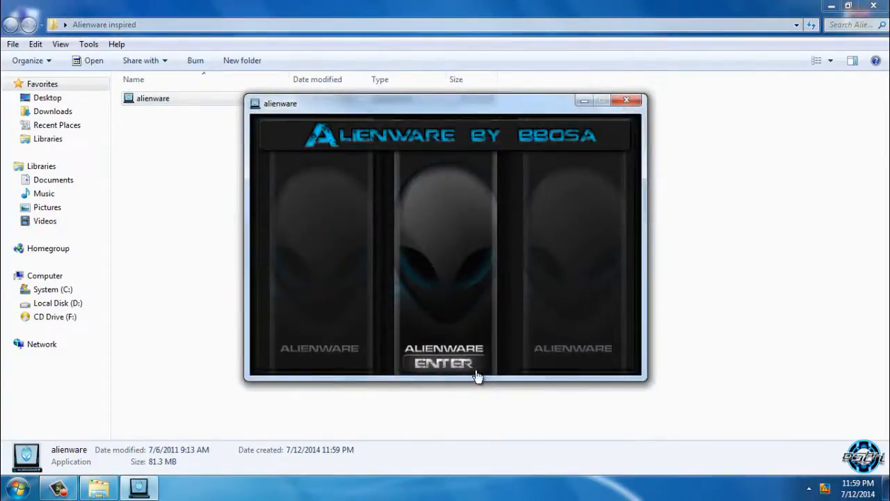
left_click(443, 363)
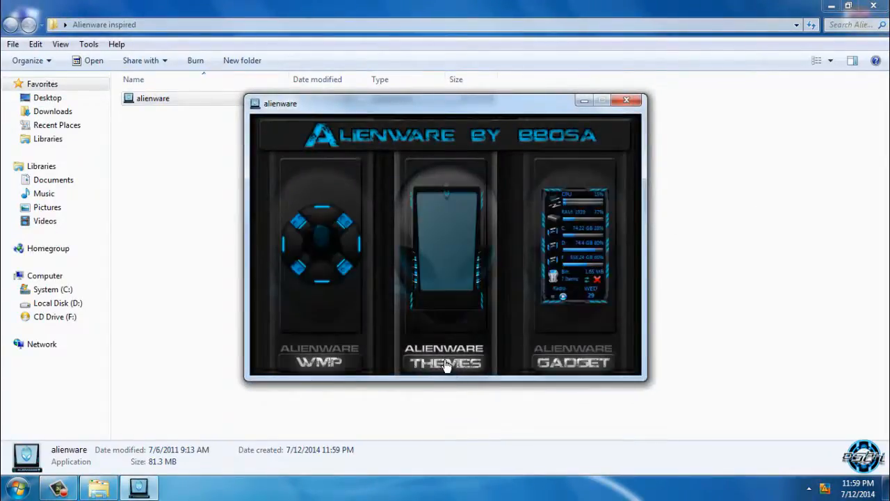
mouse_move(443, 372)
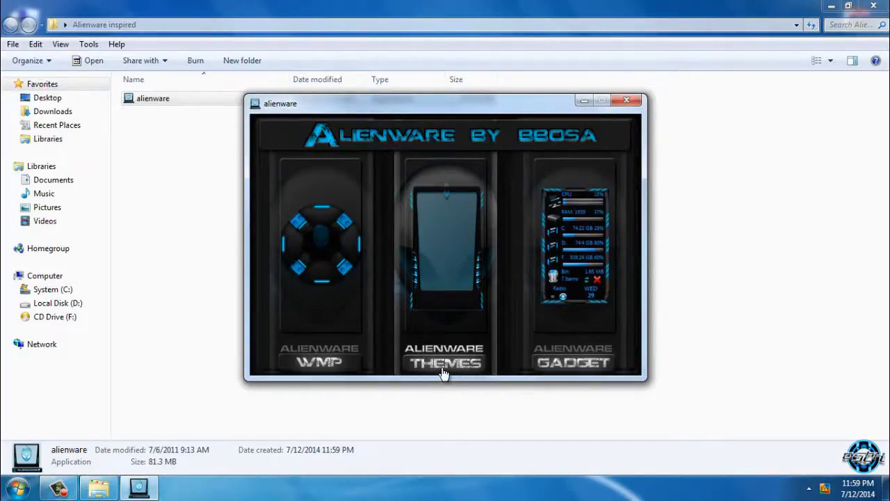
mouse_move(318, 375)
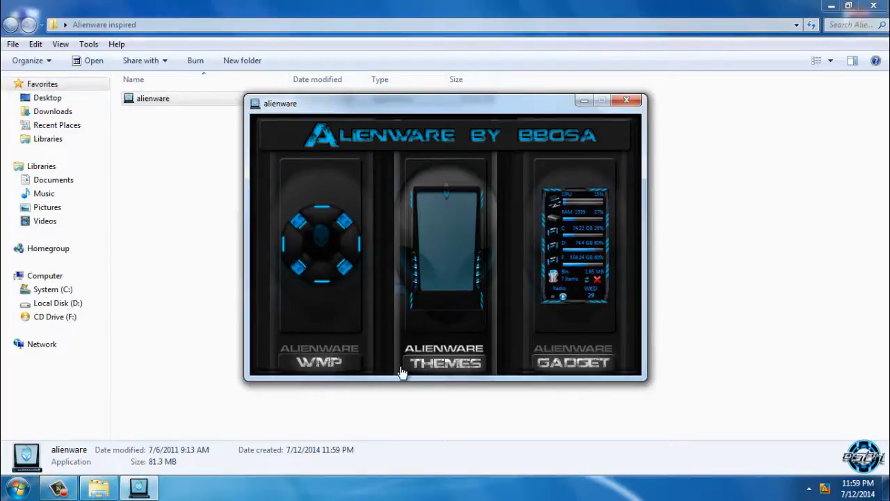
mouse_move(555, 371)
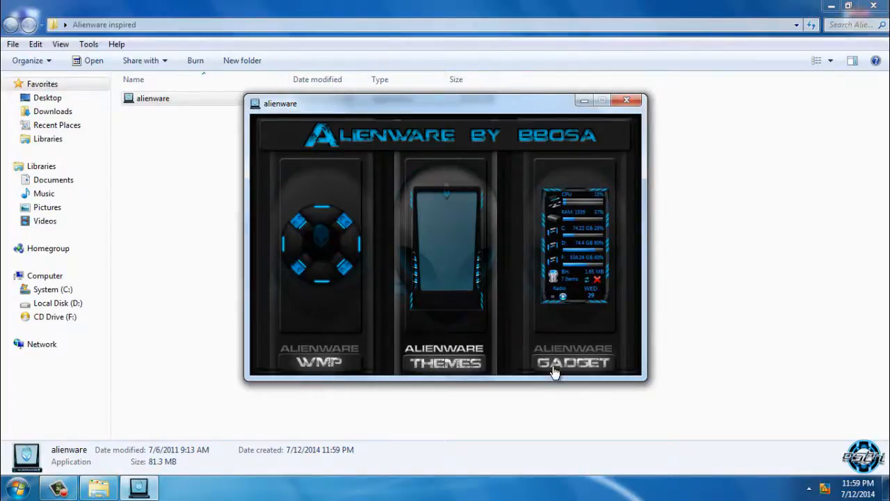
mouse_move(621, 234)
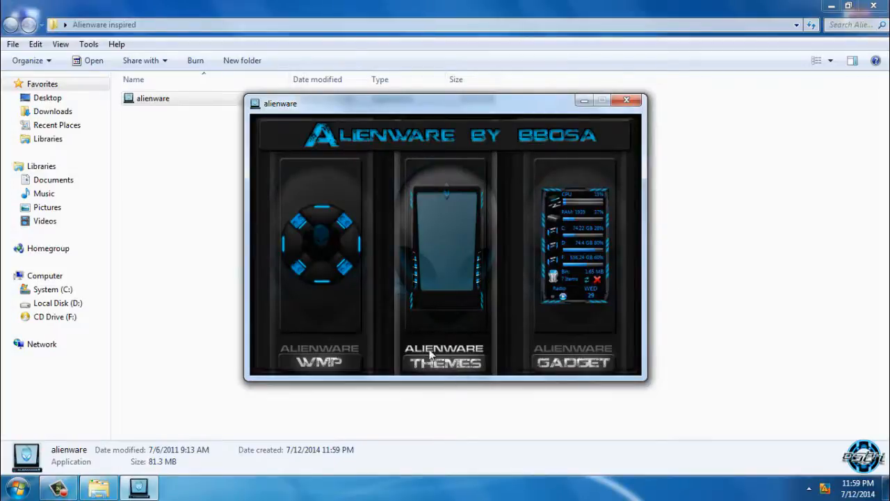
left_click(444, 355)
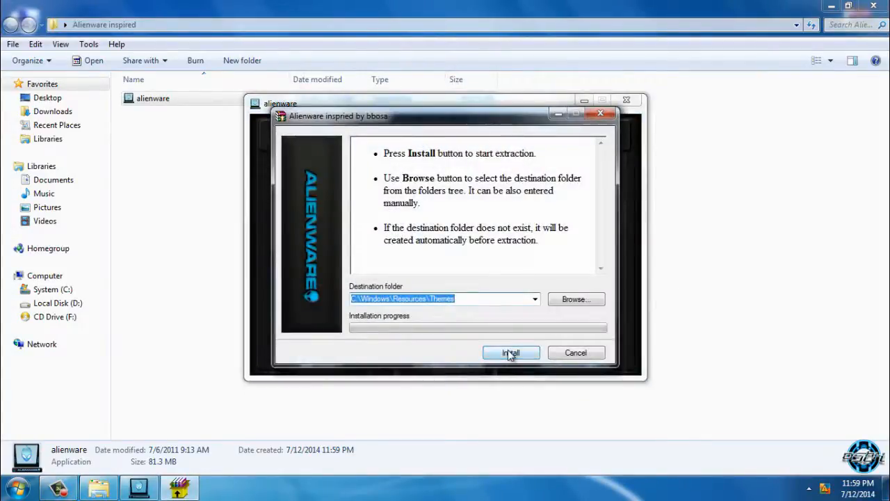
Install the theme files and mark the program as installed correctly.
left_click(510, 353)
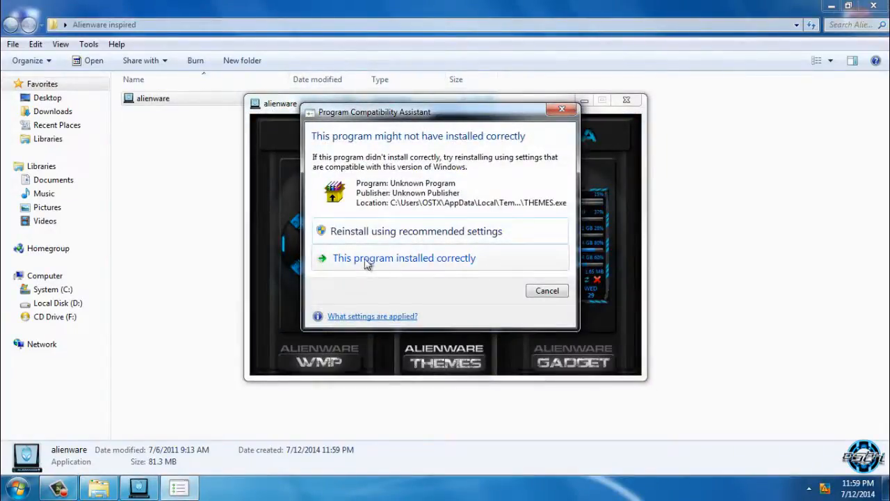
mouse_move(483, 266)
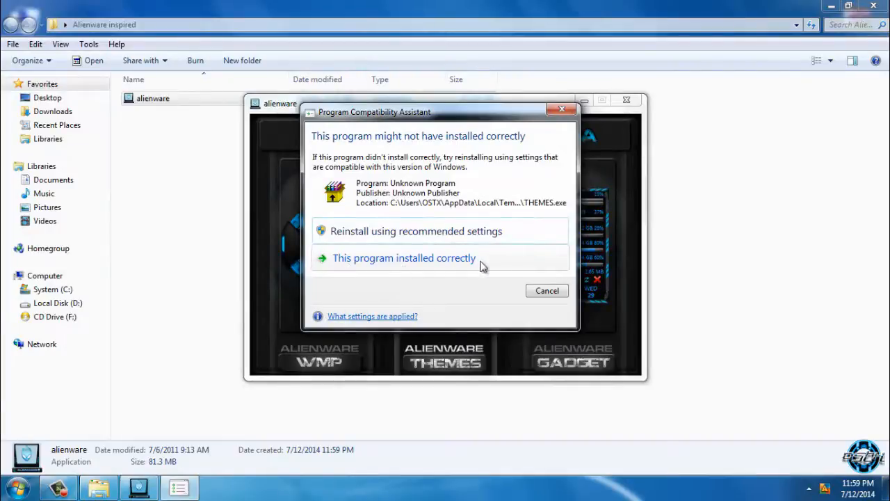
left_click(403, 257)
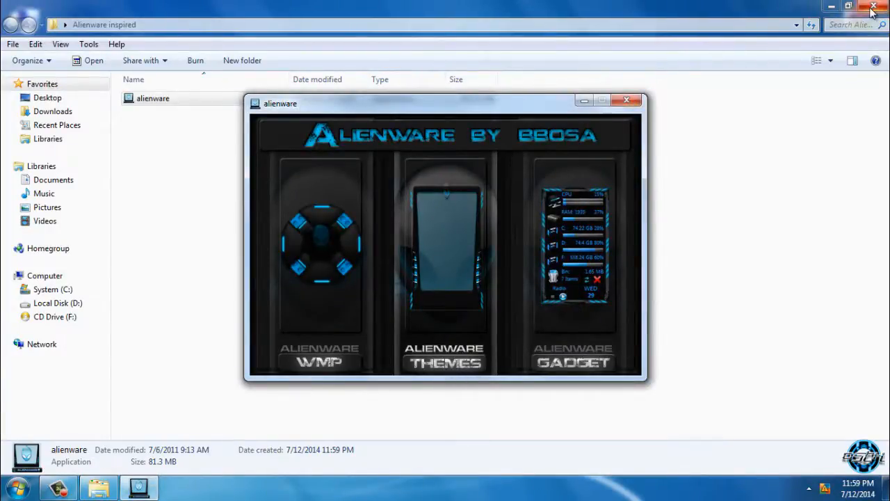
Close the folder window and apply the installed Alienware inspired theme.
left_click(874, 6)
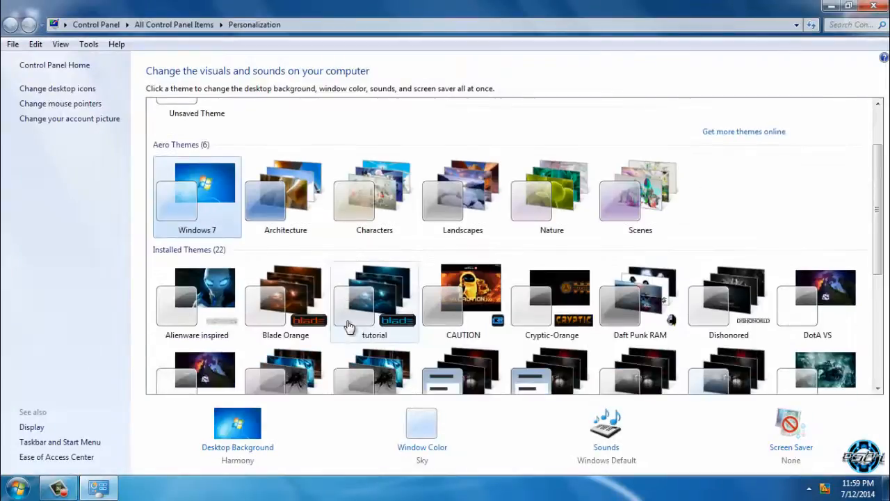
left_click(197, 297)
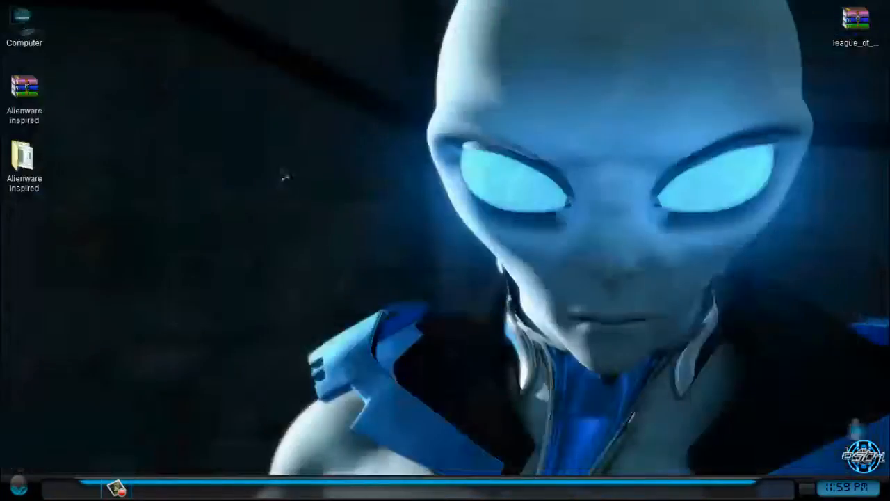
Use the desktop shortcut menu to view the themed Start menu and Personalization.
right_click(278, 178)
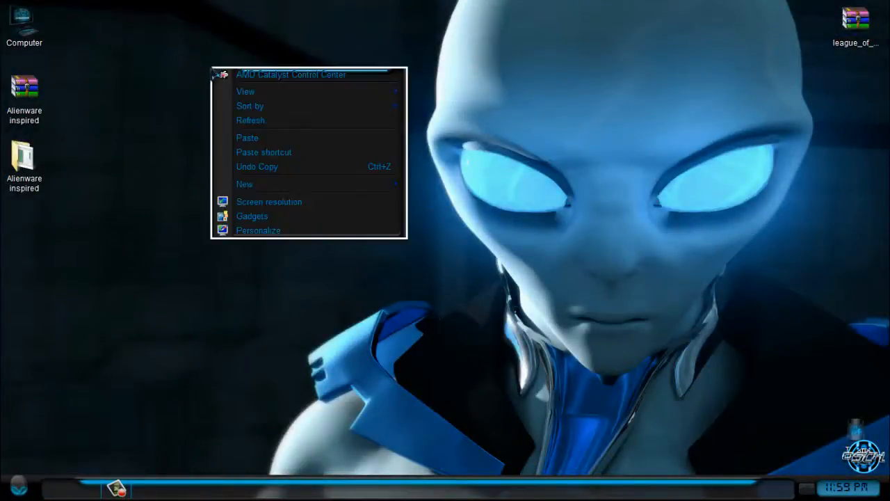
mouse_move(160, 136)
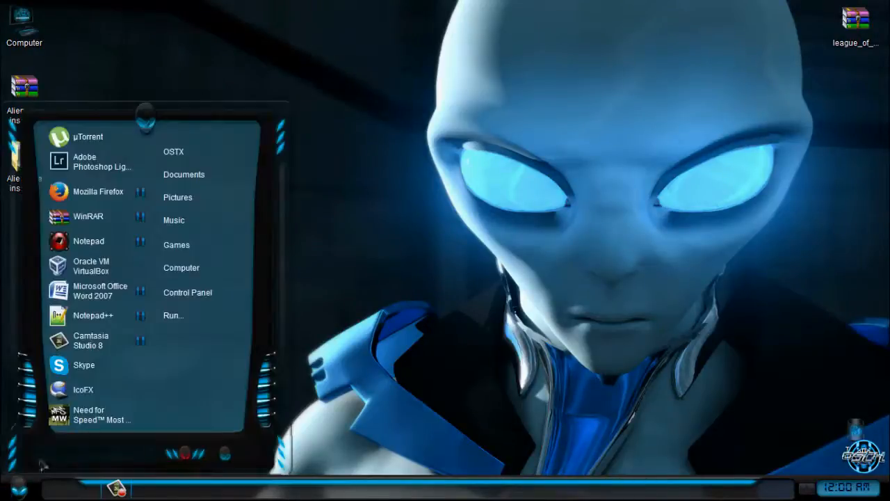
left_click(180, 268)
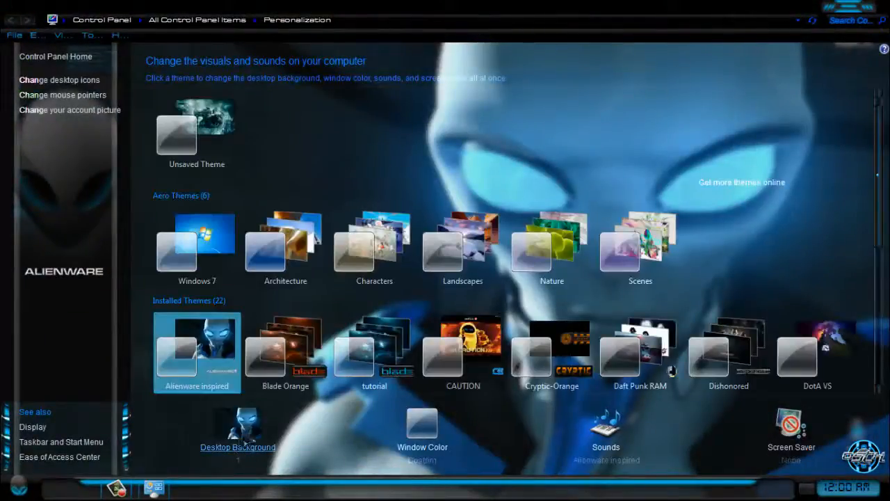
Keep the nine Alienware inspired wallpapers in Desktop Background and reopen the Alienware inspired folder.
left_click(237, 447)
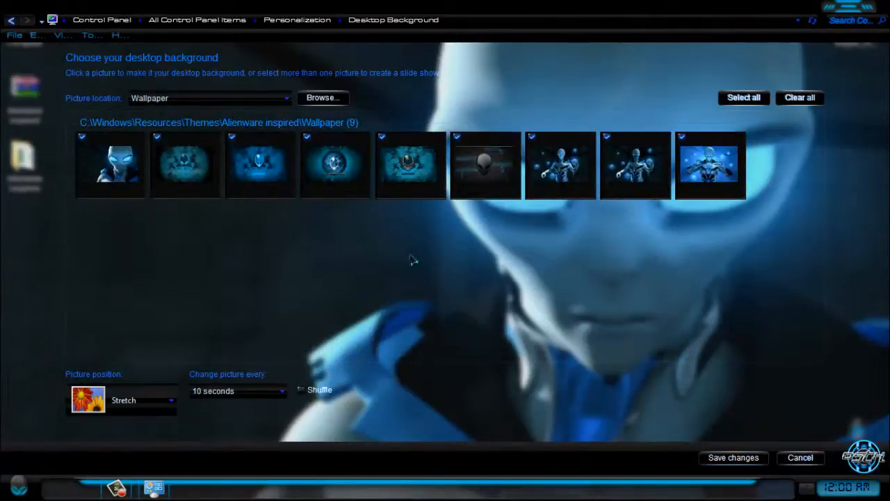
left_click(559, 165)
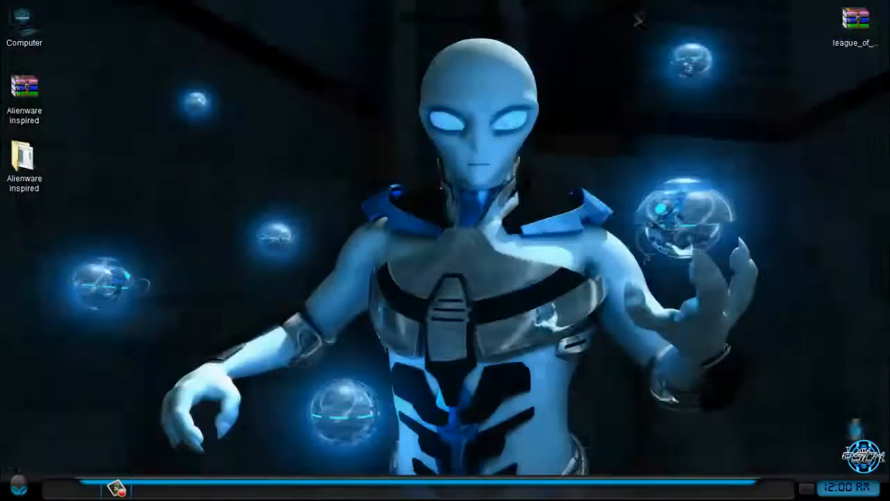
double_click(24, 25)
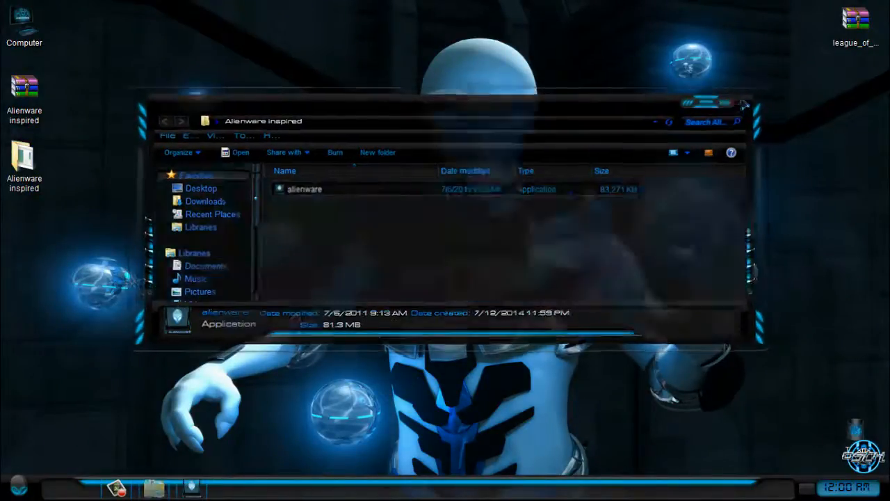
Launch the alienware application and open its GADGET folder.
double_click(303, 189)
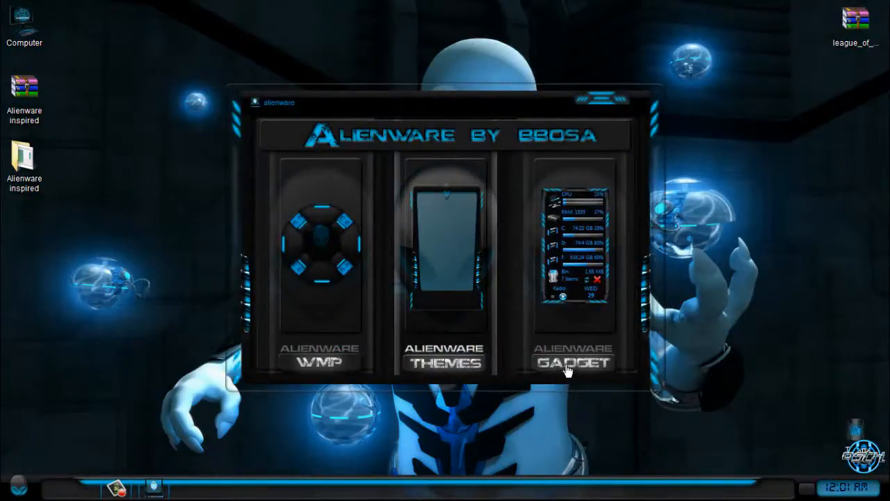
left_click(573, 362)
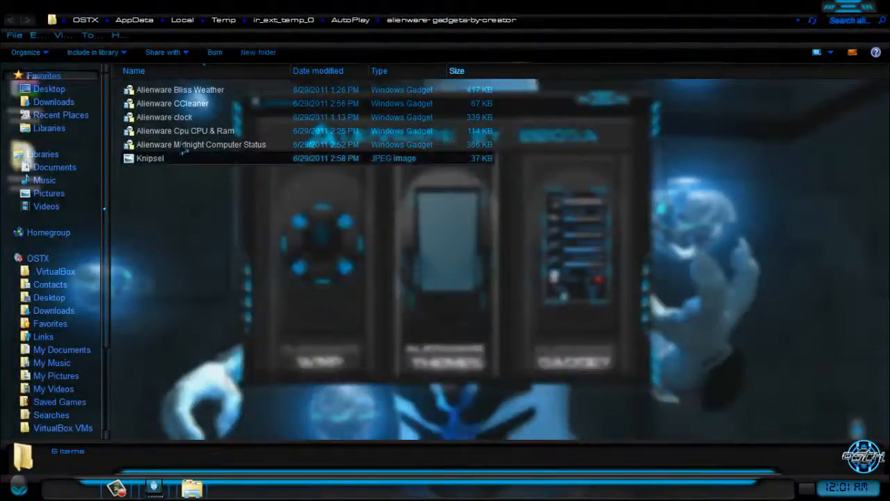
Install the Alienware Cpu CPU & Ram, clock and Midnight Computer Status gadgets.
left_click(179, 89)
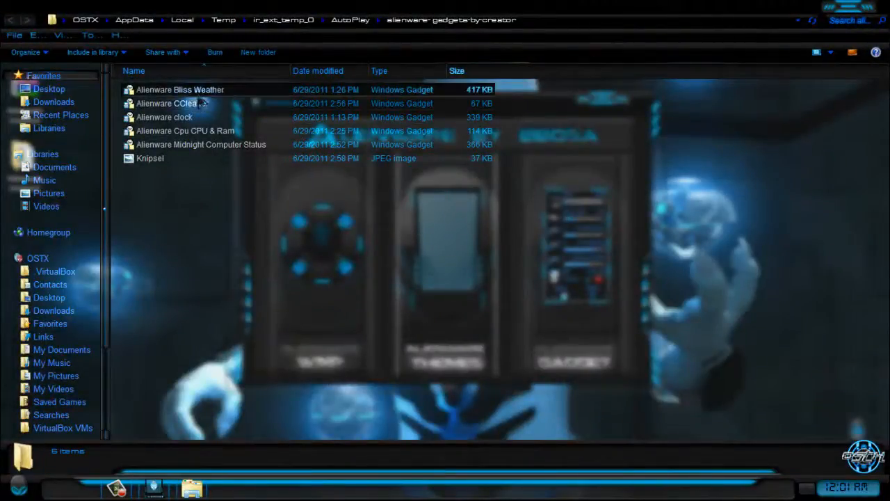
left_click(185, 130)
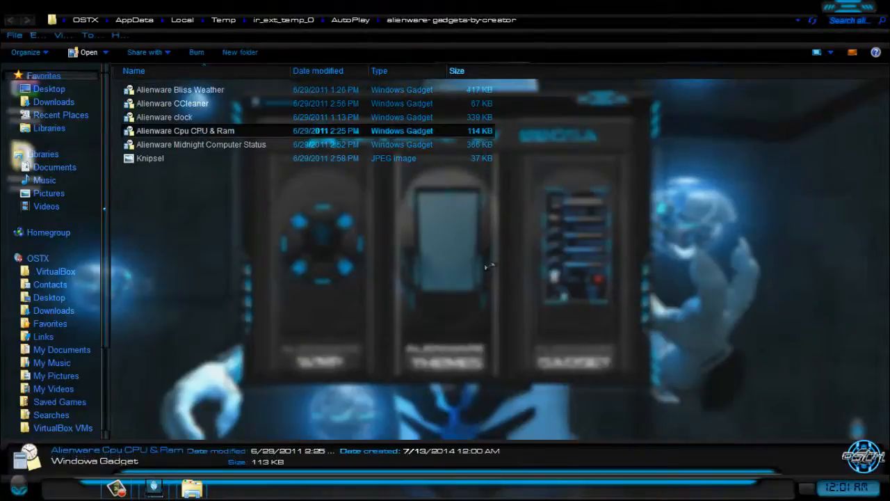
double_click(185, 131)
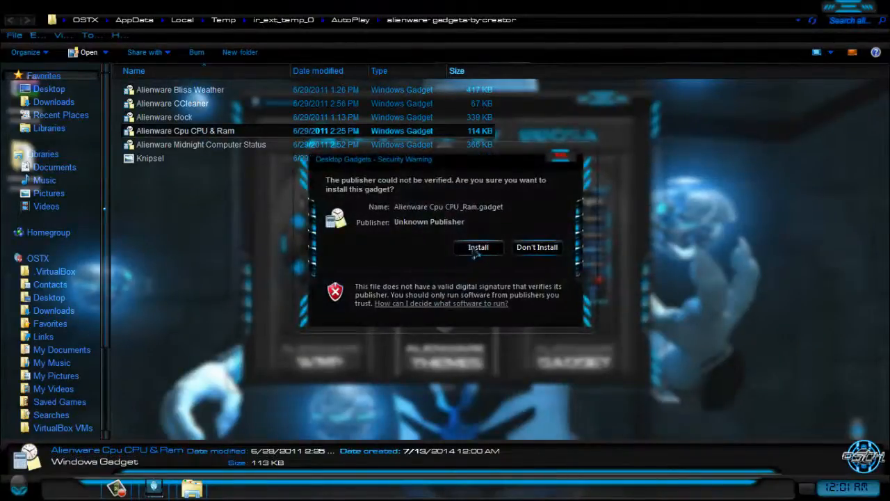
left_click(478, 247)
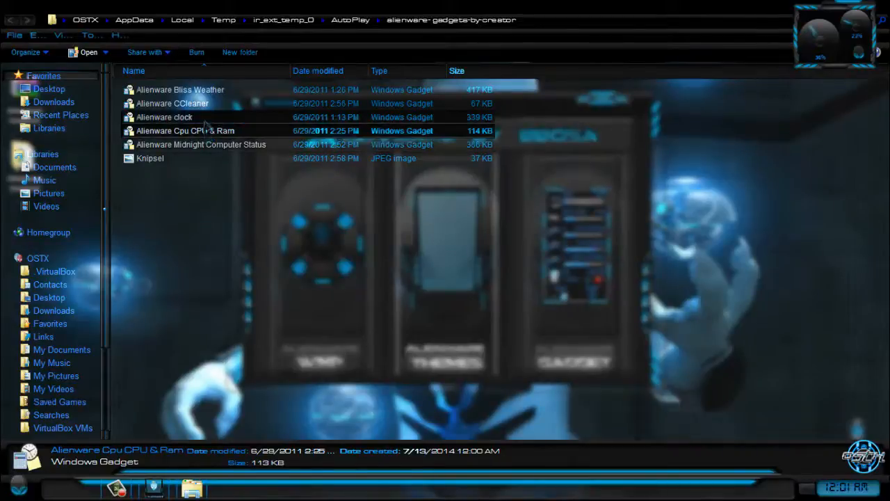
left_click(164, 117)
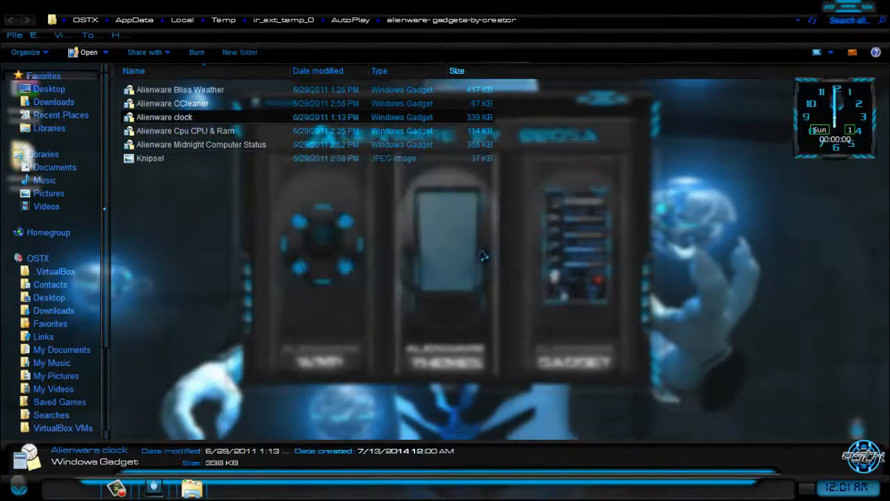
left_click(201, 144)
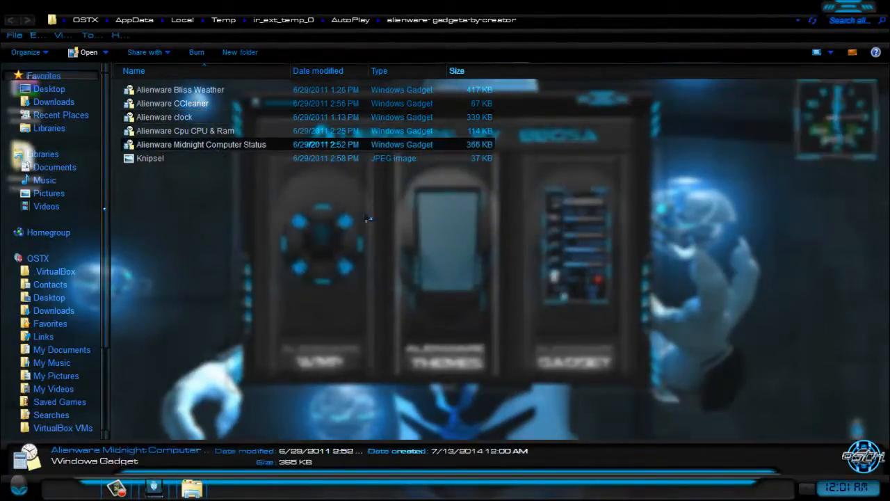
double_click(201, 144)
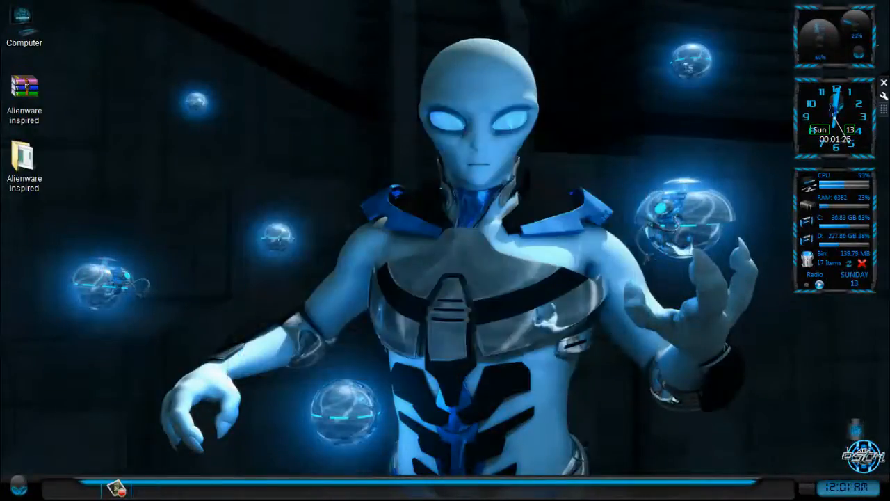
Open the desktop shortcut menu after viewing the drives in Computer.
right_click(486, 173)
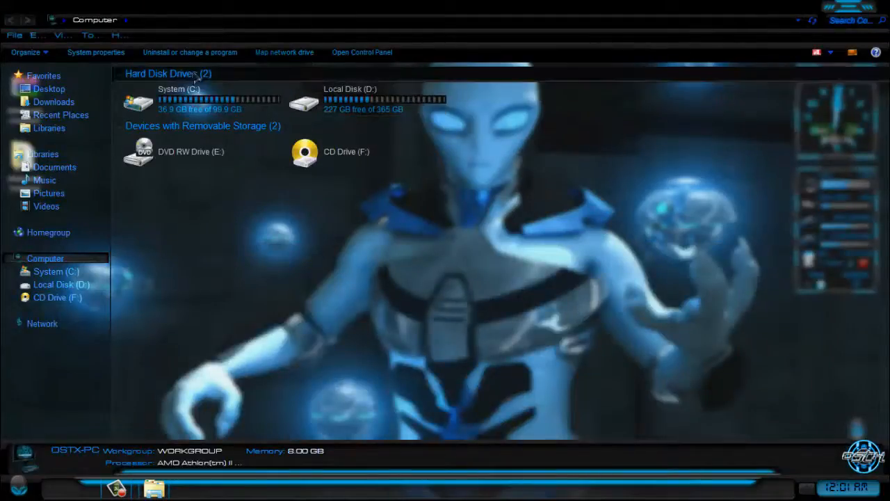
mouse_move(284, 52)
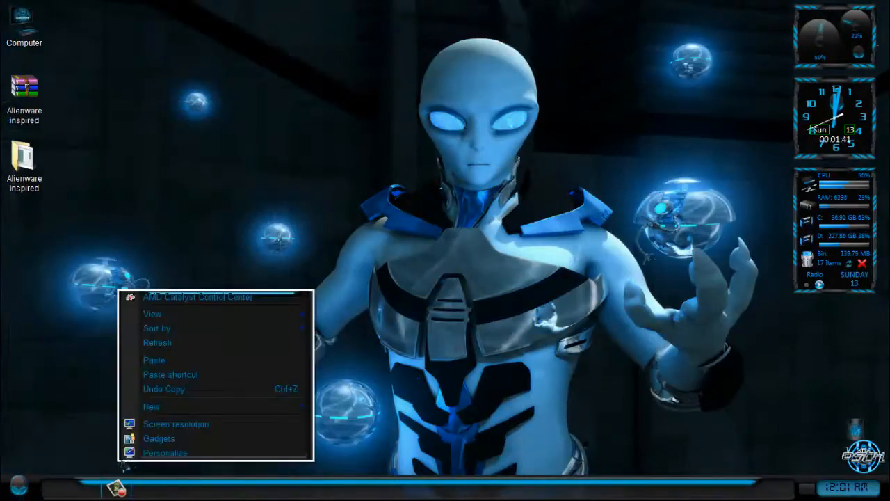
Review the installed themes in Personalization, then close the window.
left_click(165, 453)
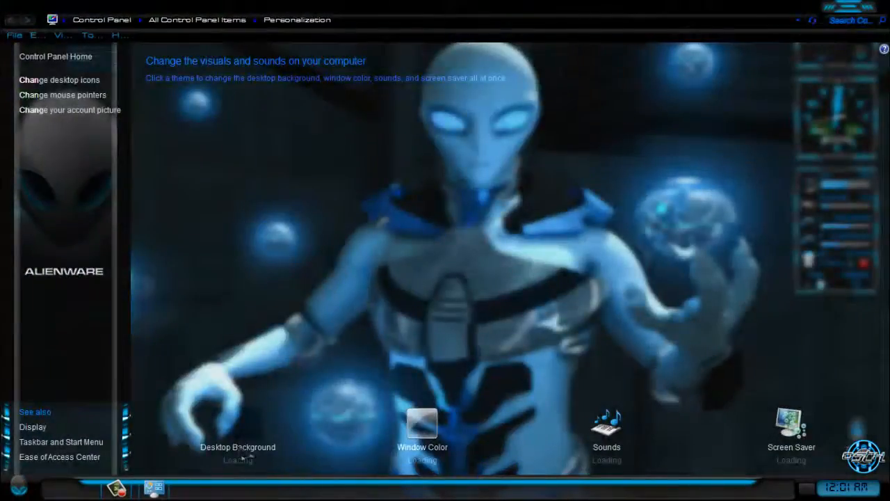
left_click(237, 447)
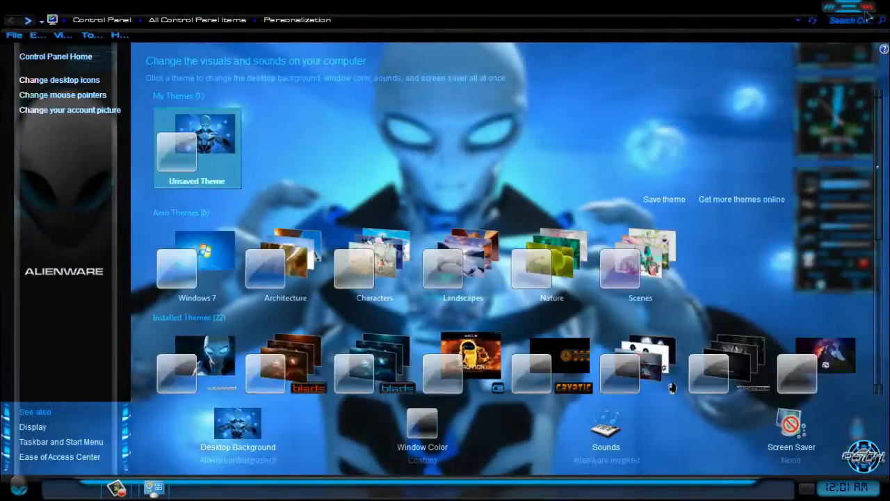
left_click(847, 6)
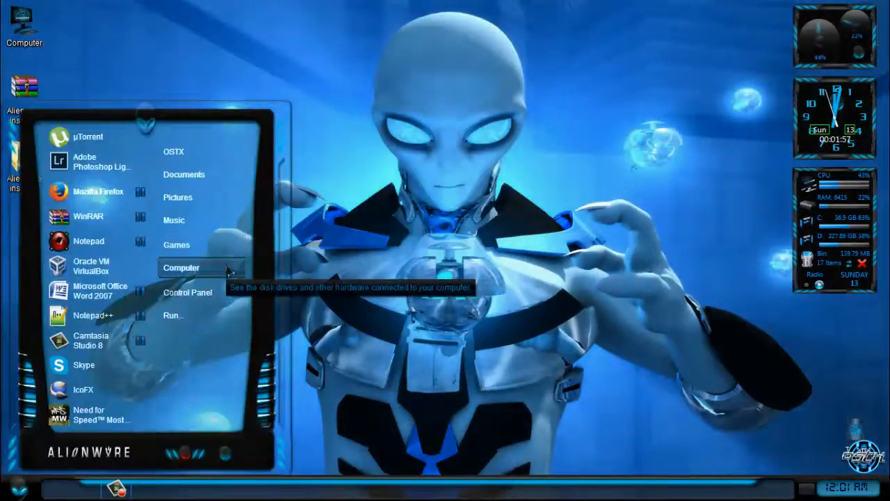
View the computer's System properties page, then close it to return to the alien desktop.
left_click(180, 267)
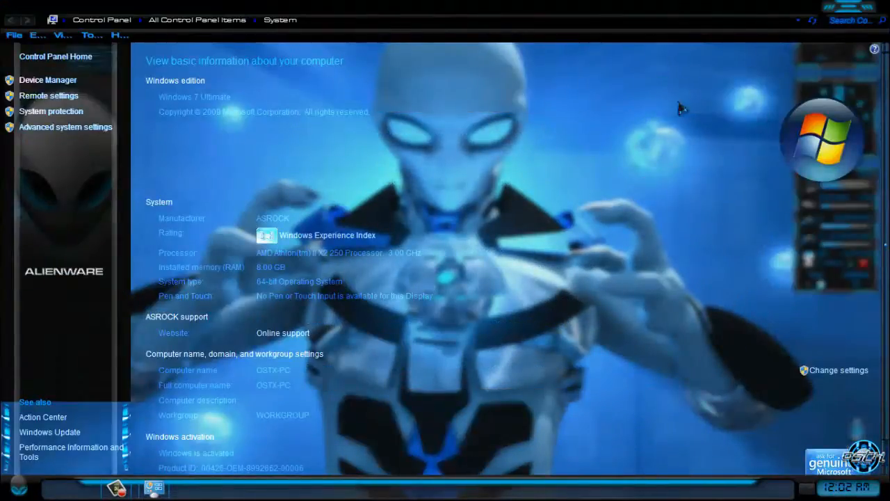
right_click(331, 265)
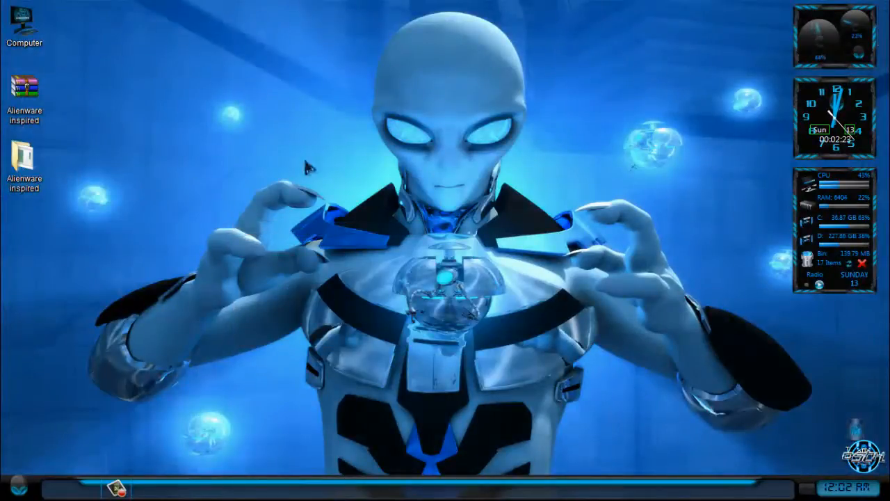
Open and close the Alienware inspired folder, then refresh the desktop.
double_click(23, 152)
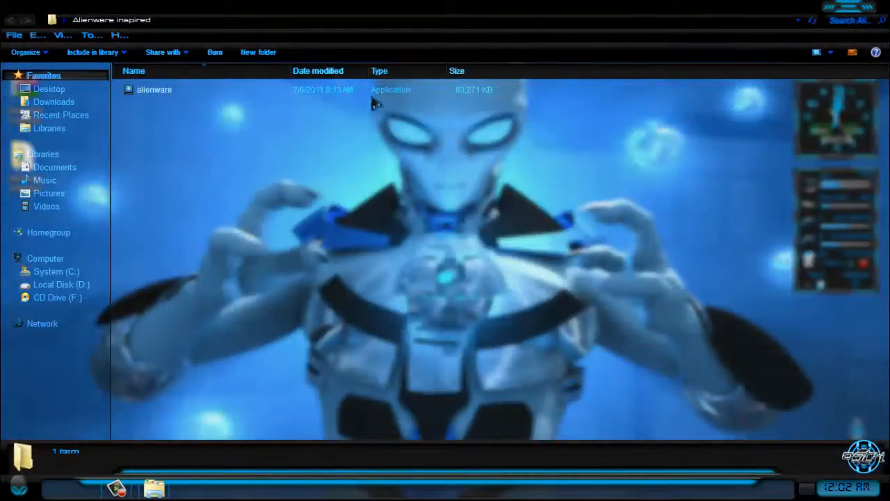
mouse_move(149, 123)
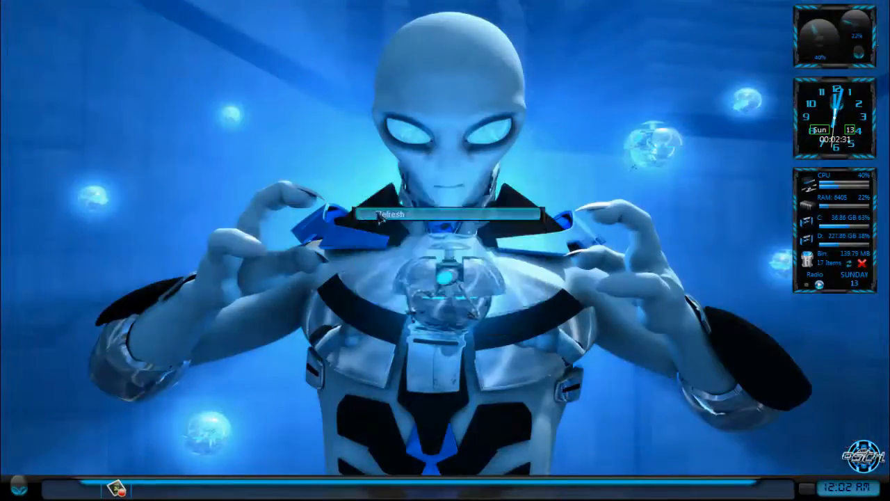
left_click(14, 486)
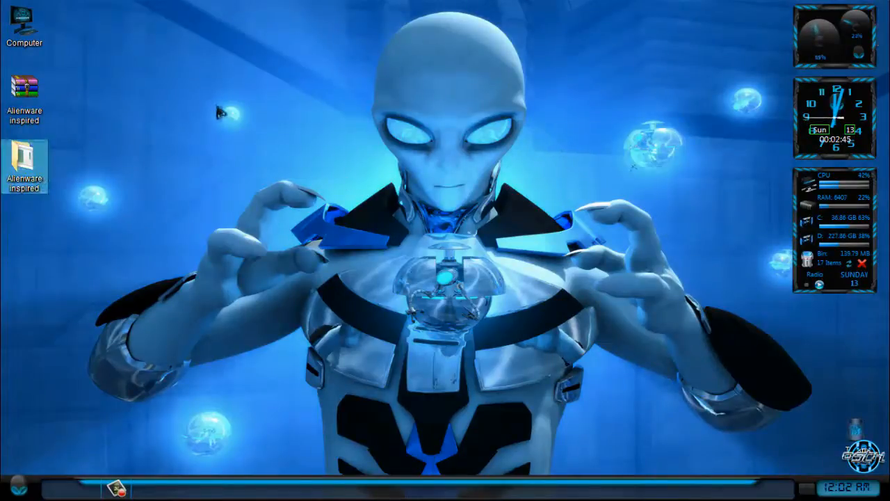
mouse_move(352, 184)
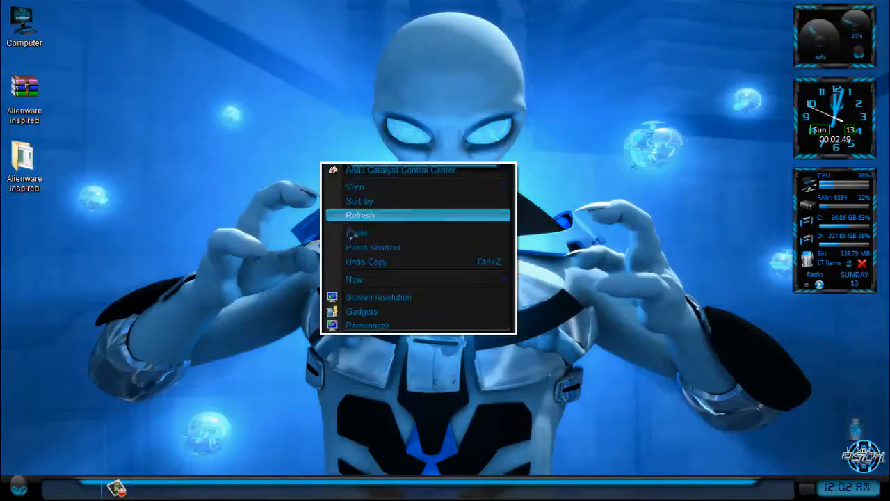
Close the Alienware clock gadget, refreshing the desktop before and after.
left_click(360, 214)
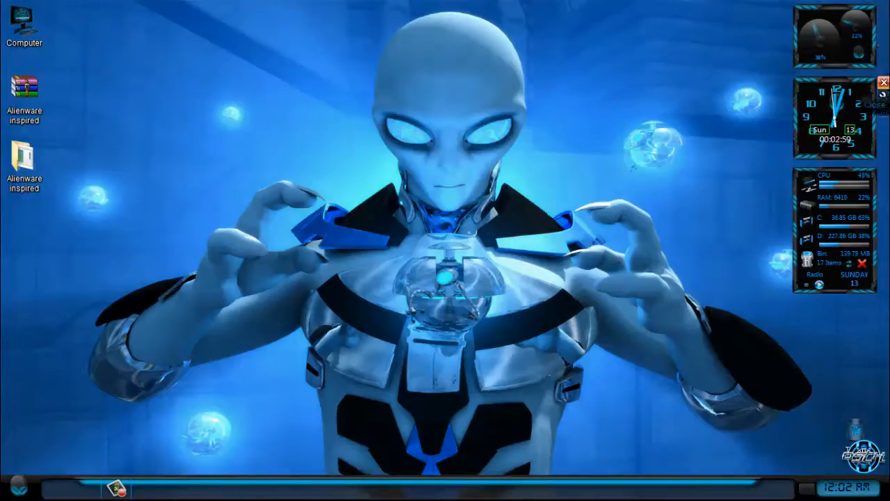
left_click(883, 82)
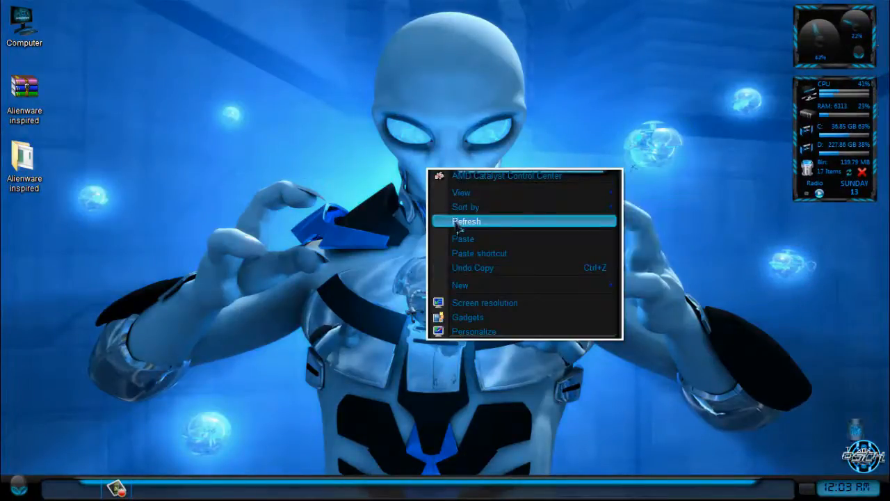
left_click(465, 220)
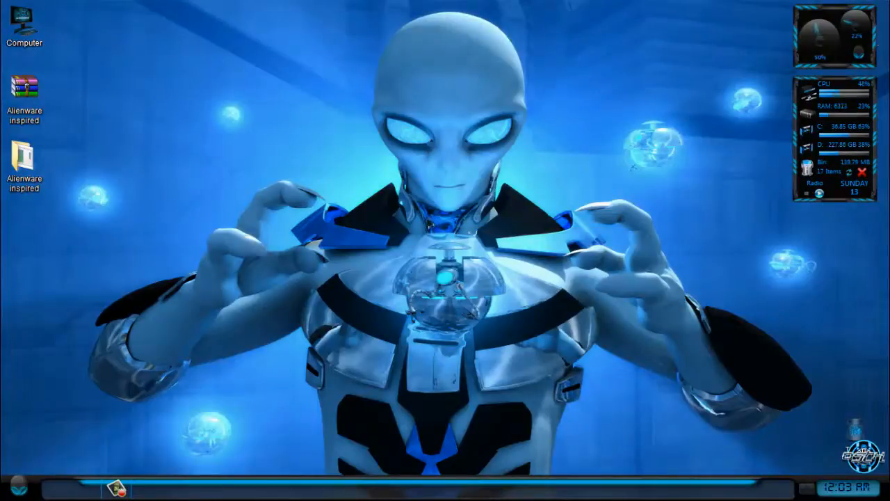